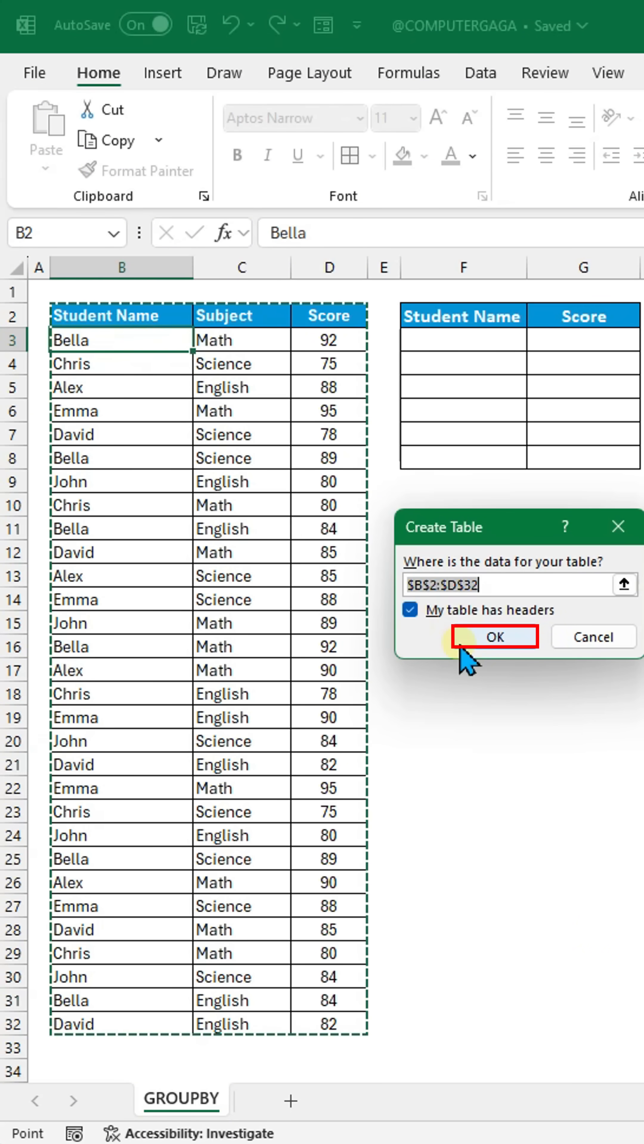
- Turn the student scores B2:D32 into a header table named TblData
click(494, 636)
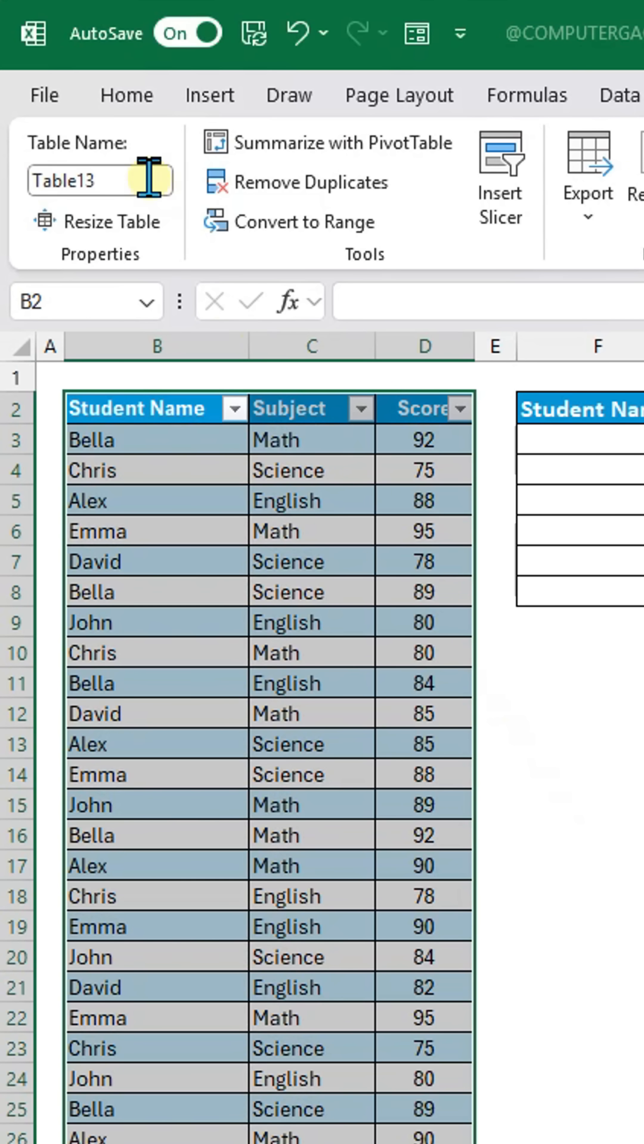
text(TblData)
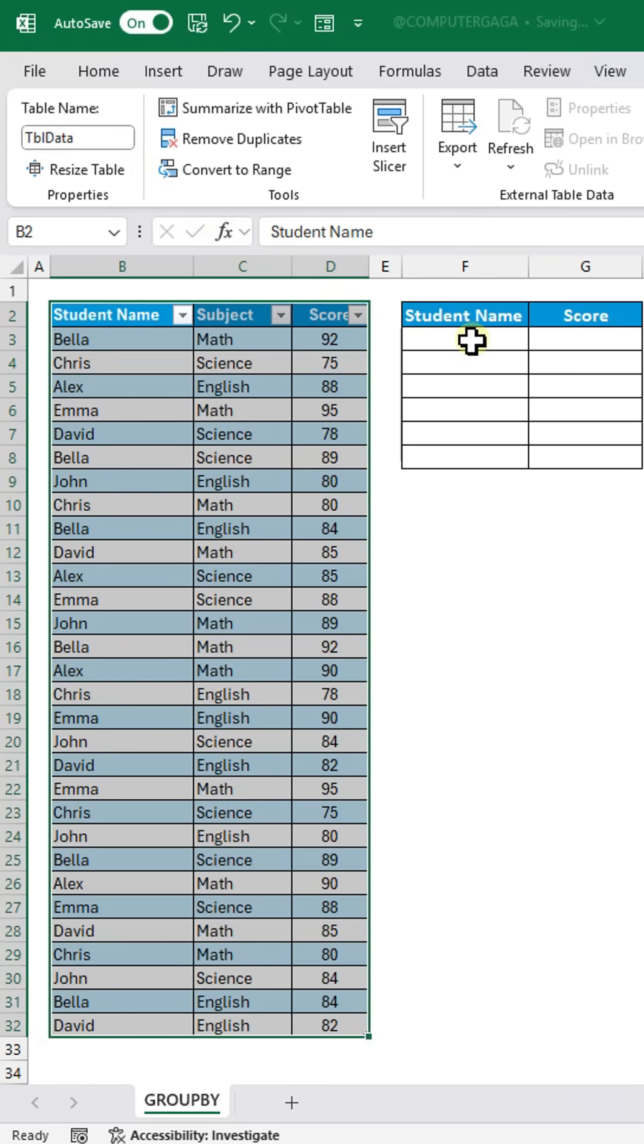
- Start =GROUPBY( in F3 with Student Name, Score and AVERAGE as arguments
text(=GROUPBY(TblData[Student Name)
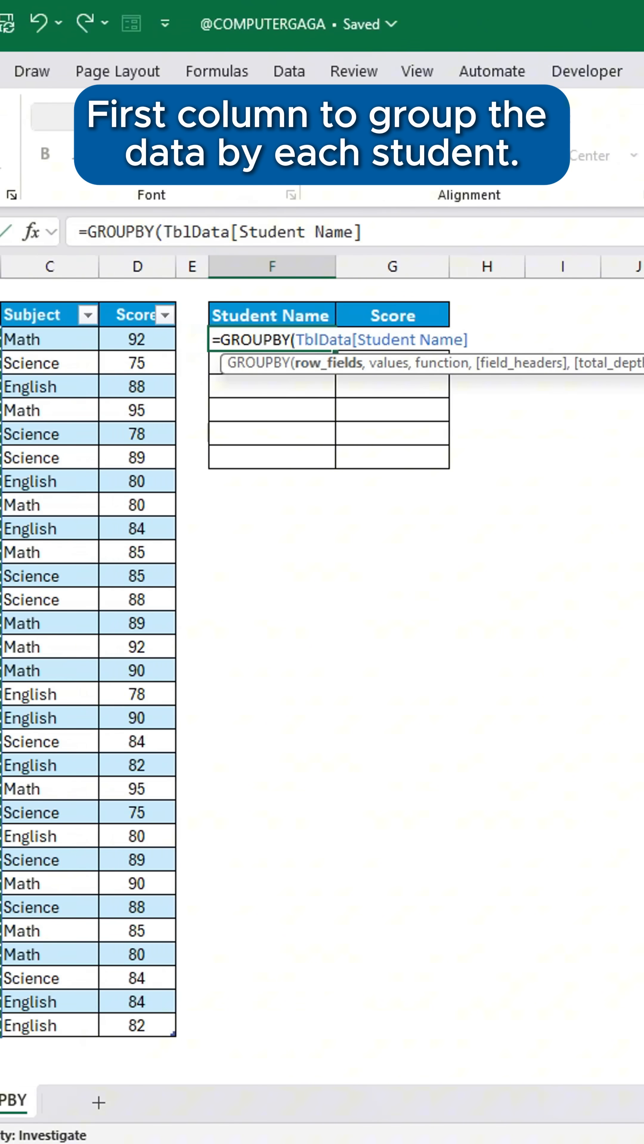
text(,TblData[Score)
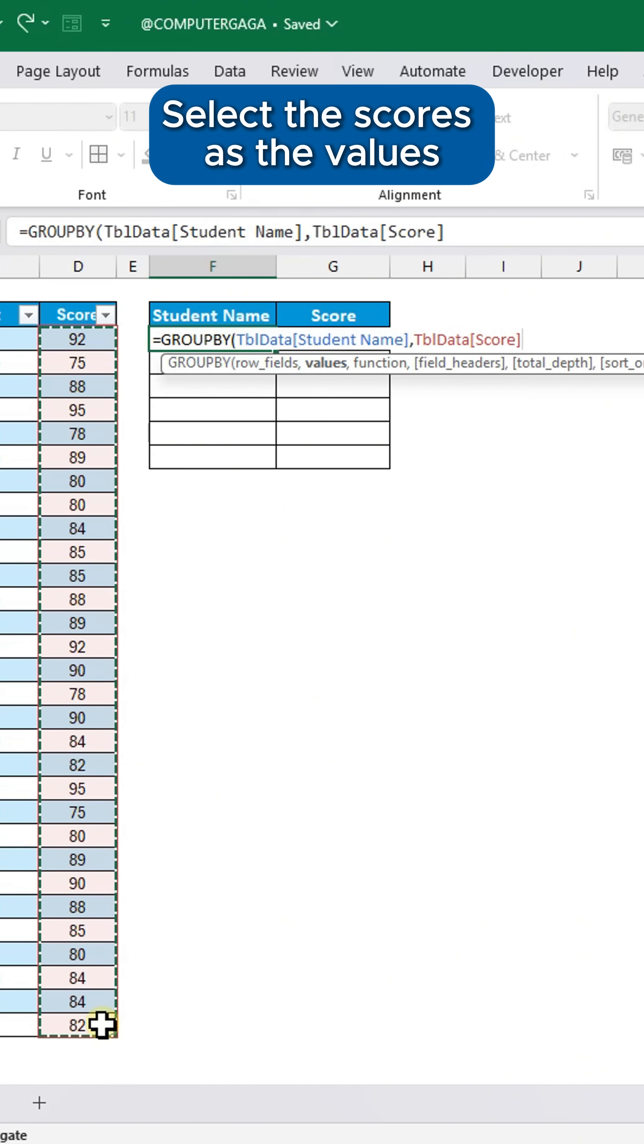
text(,AVERAGE)
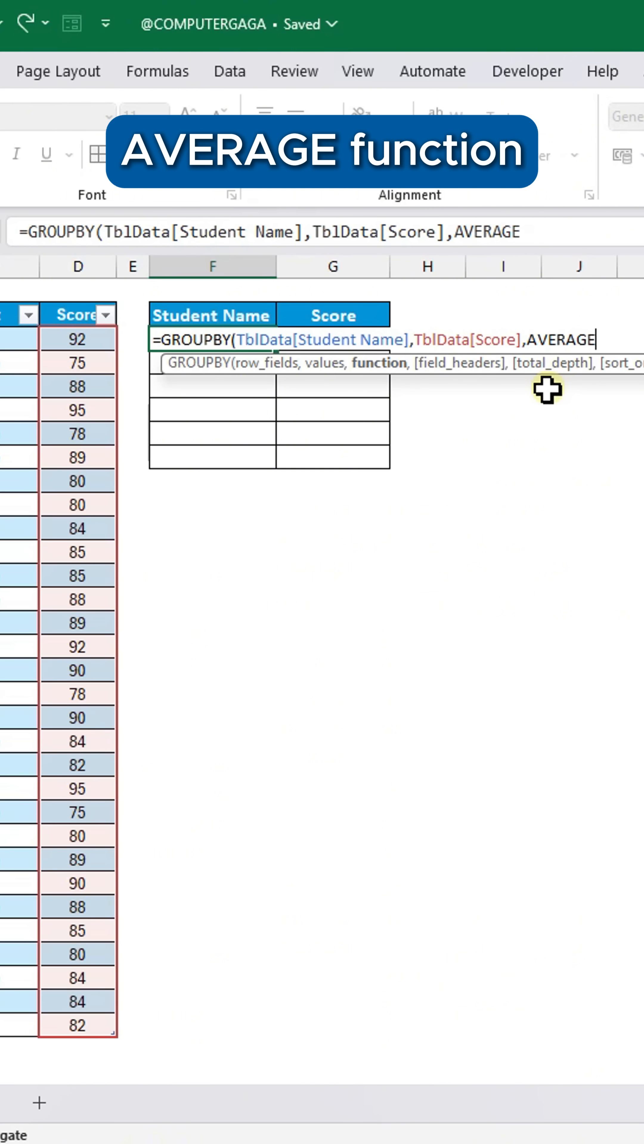
- Complete the GROUPBY with ,0,0,-2 so averages list descending, Emma 91.2 first
key(Enter)
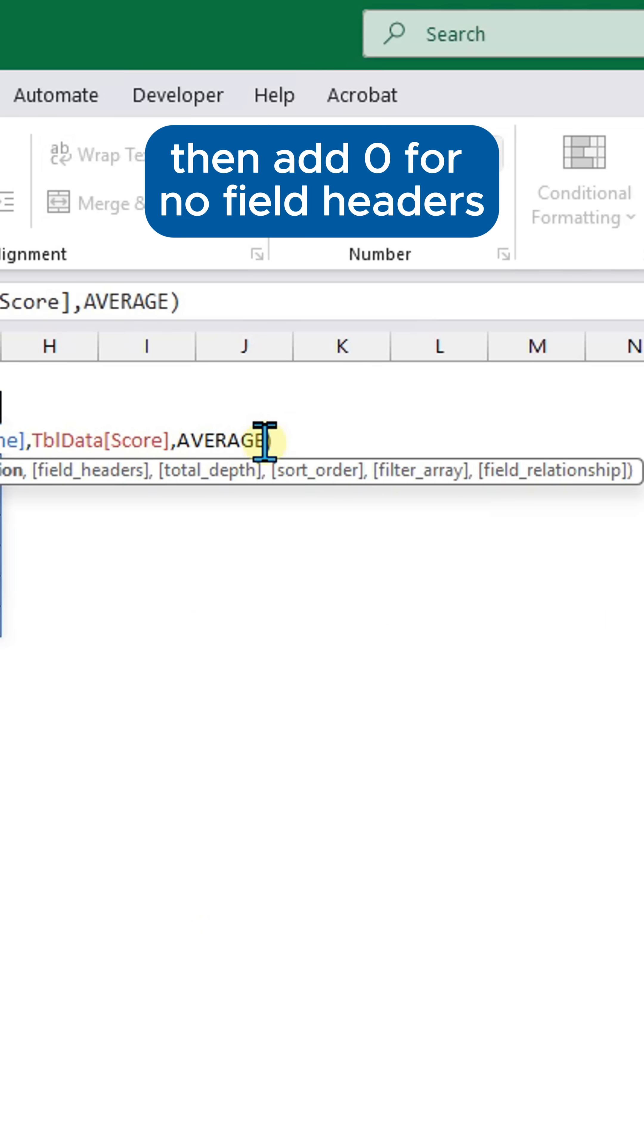
text(,0,0)
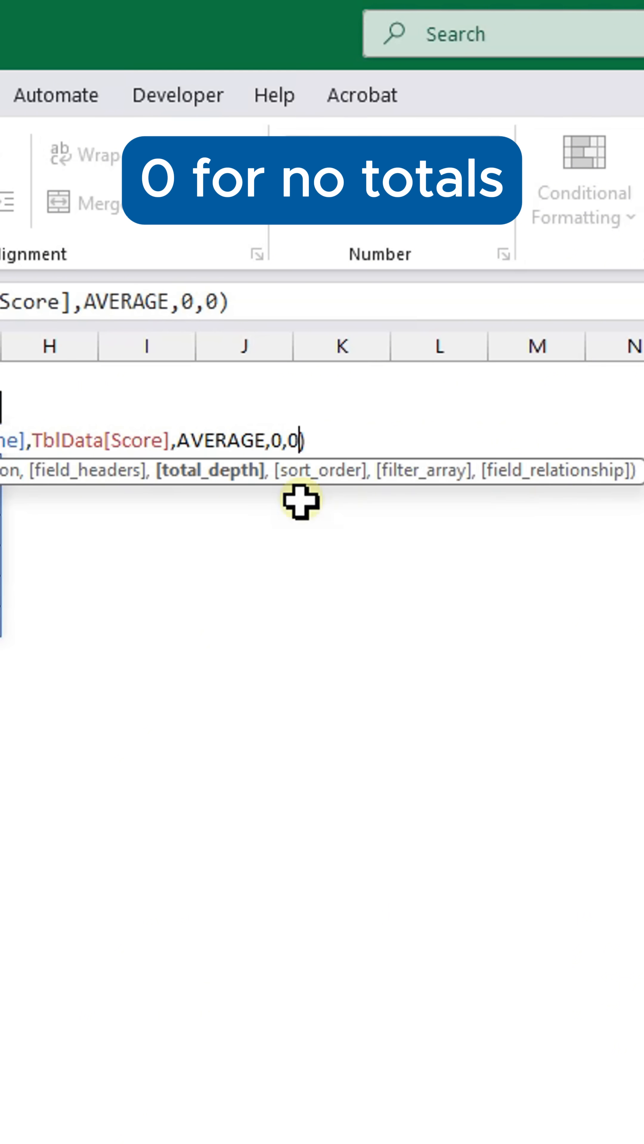
text(,)
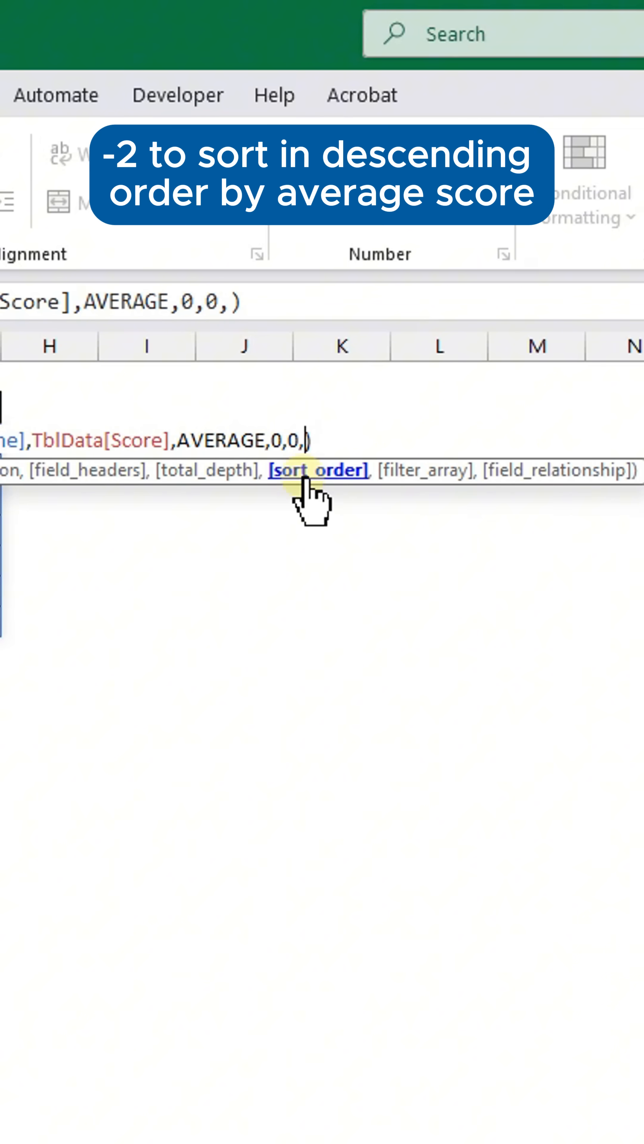
text(-2)
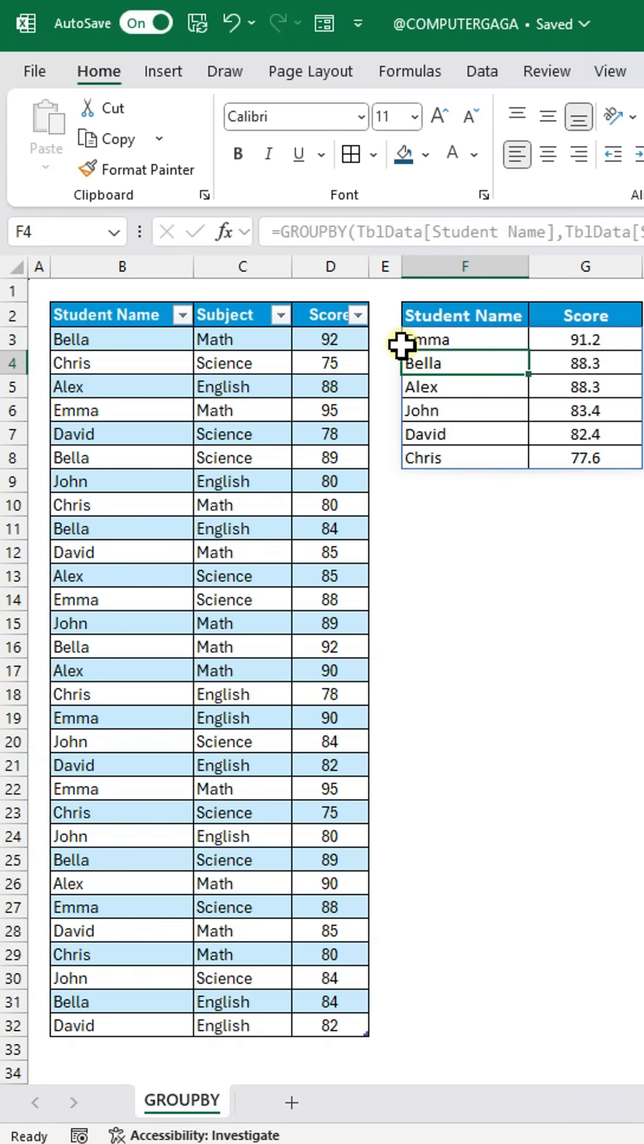
- Change score D3 to 65 to confirm the averages update
text(65)
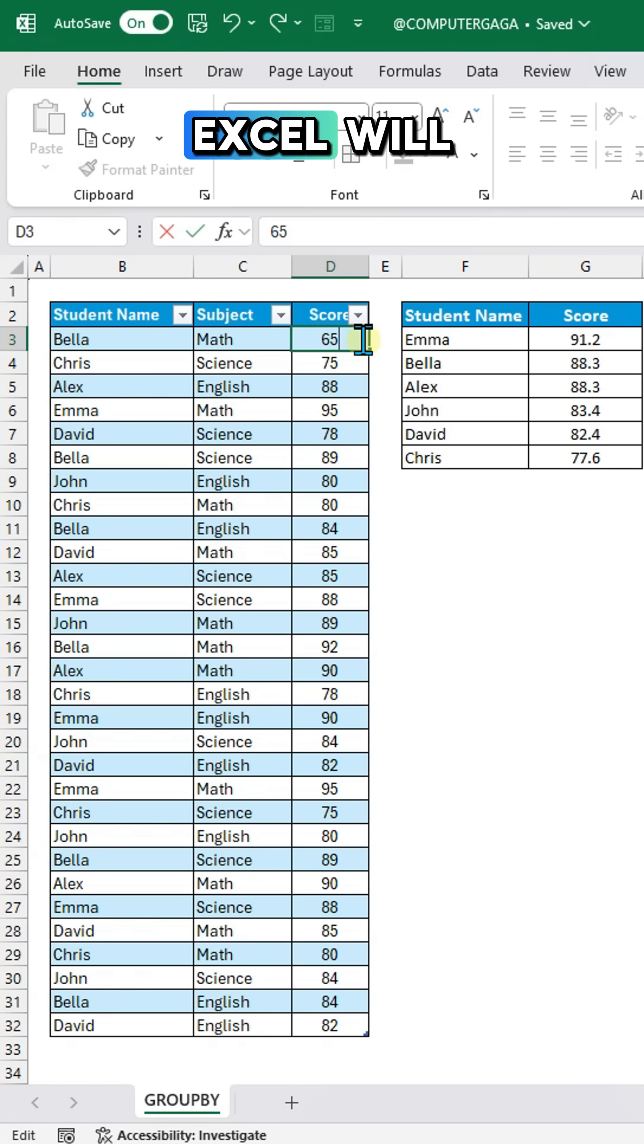